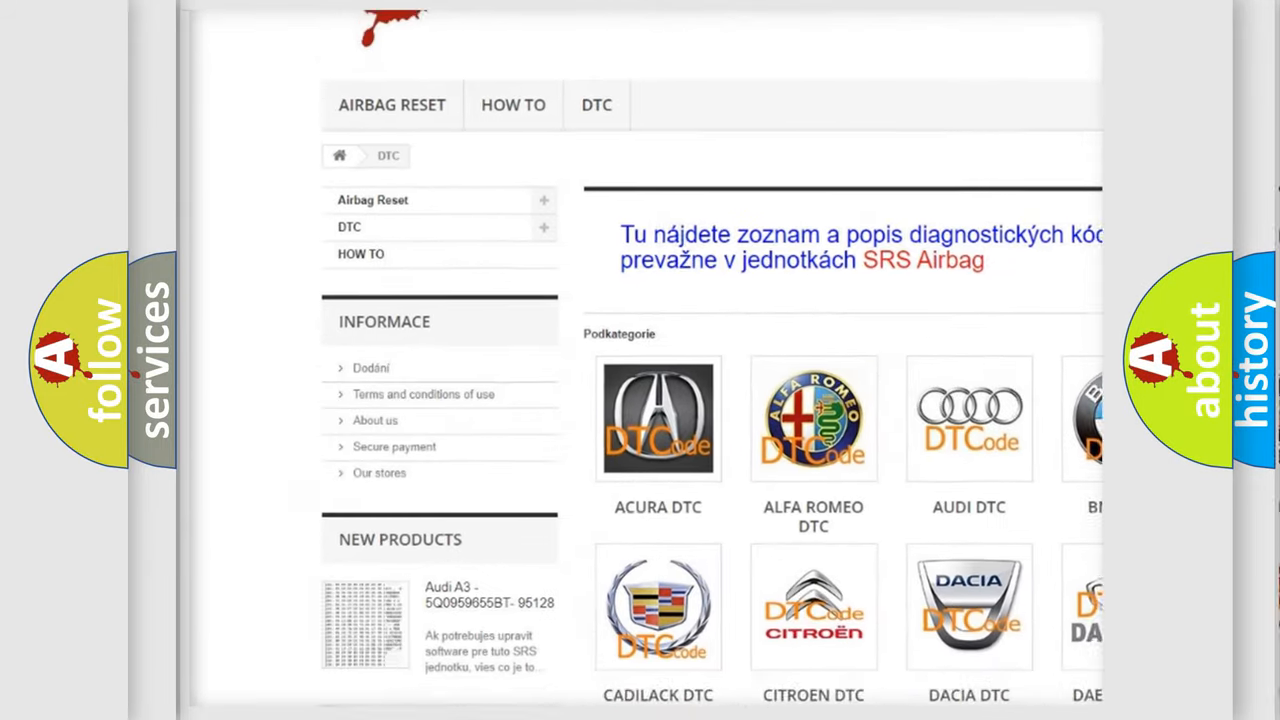
scroll("down", 3)
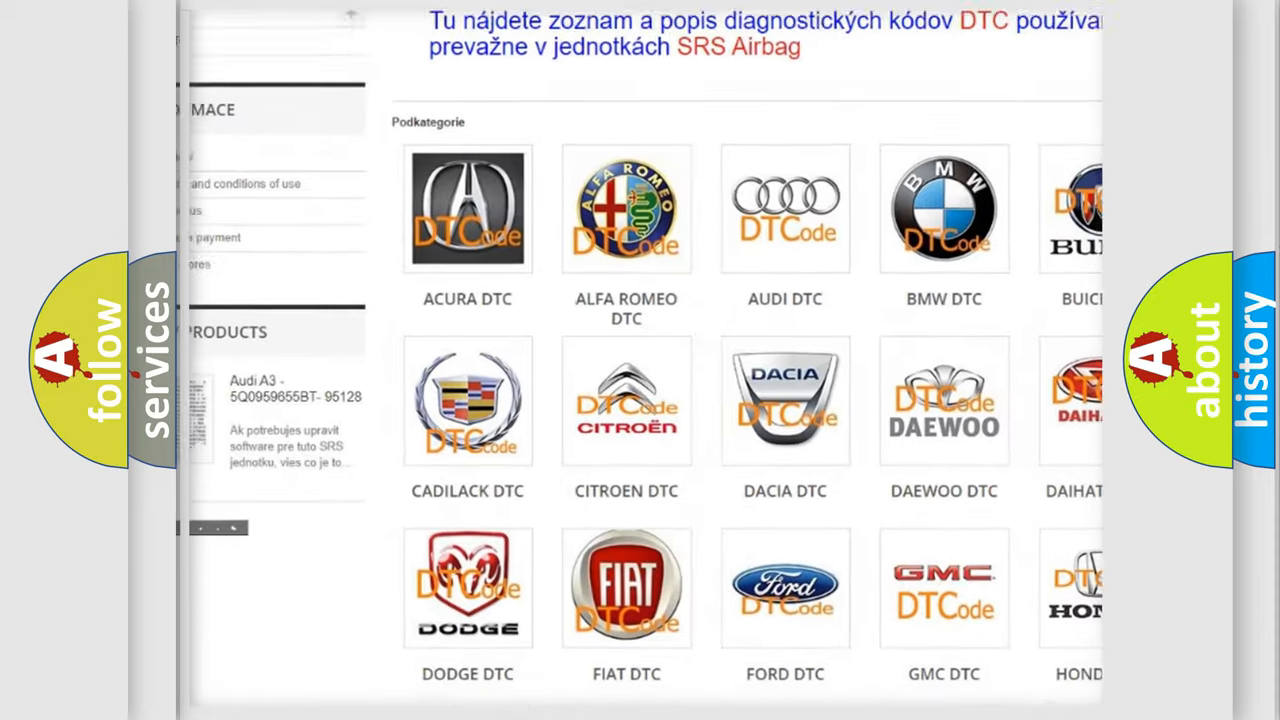
scroll("down", 3)
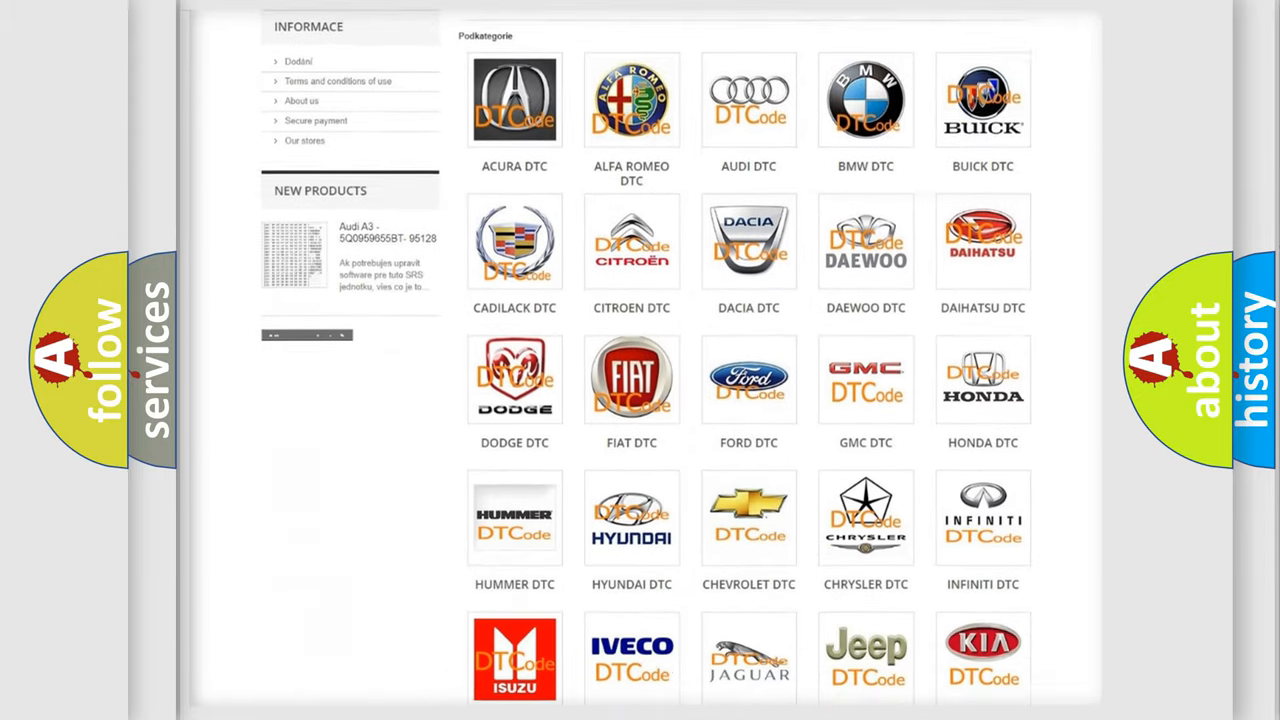
scroll("down", 3)
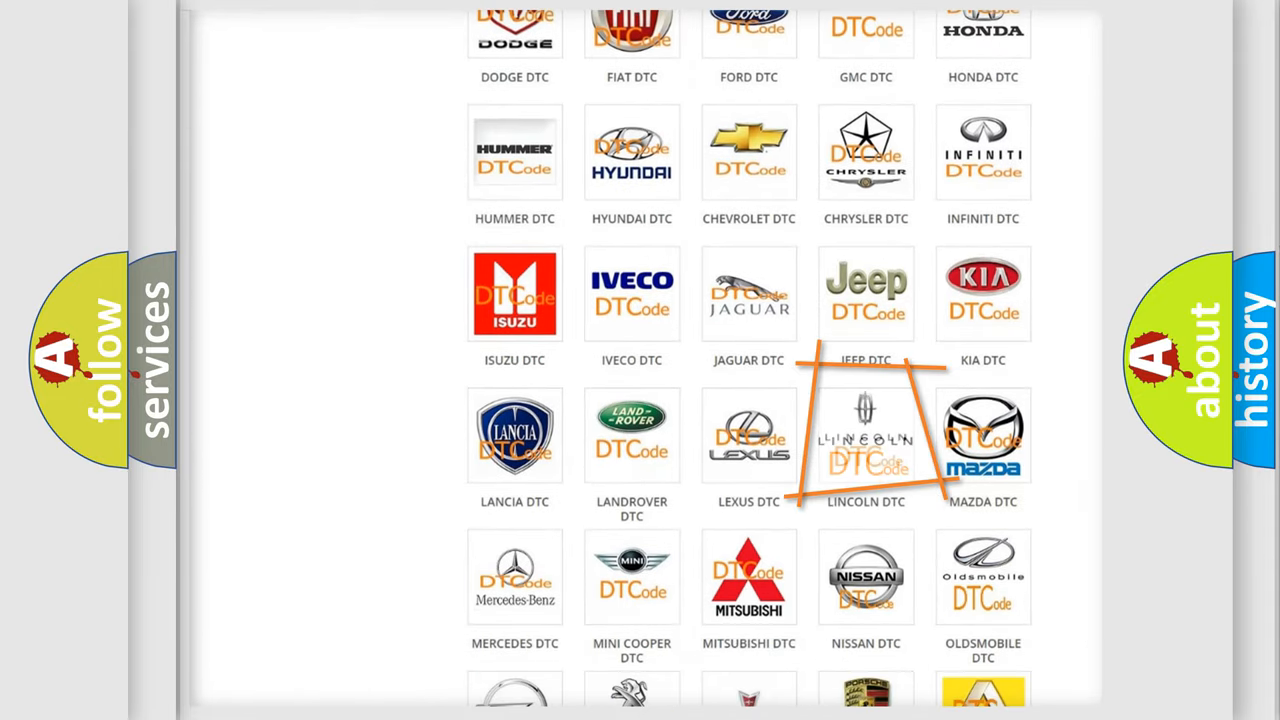